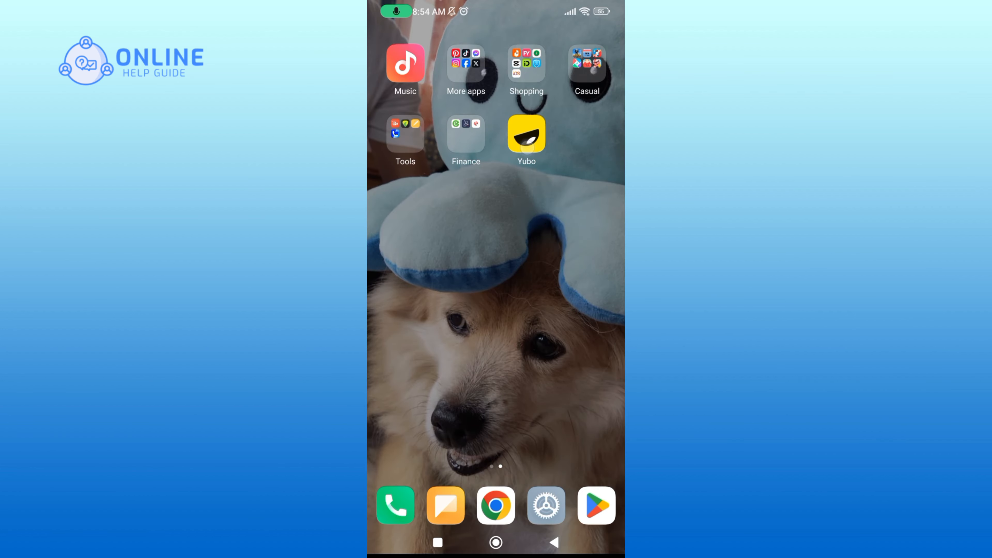
Launch Yubo and reach the settings list from the own profile page
click(527, 133)
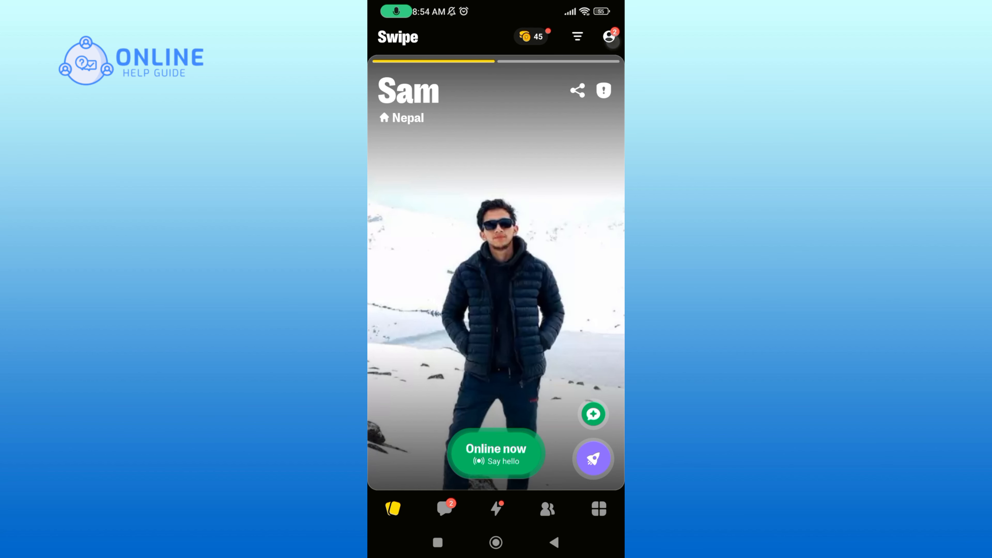
click(609, 36)
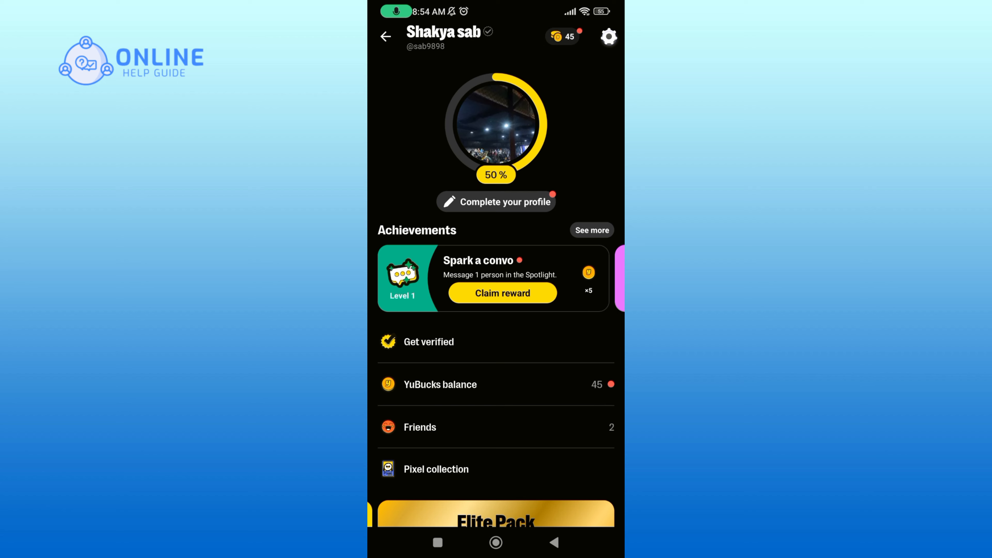
click(608, 36)
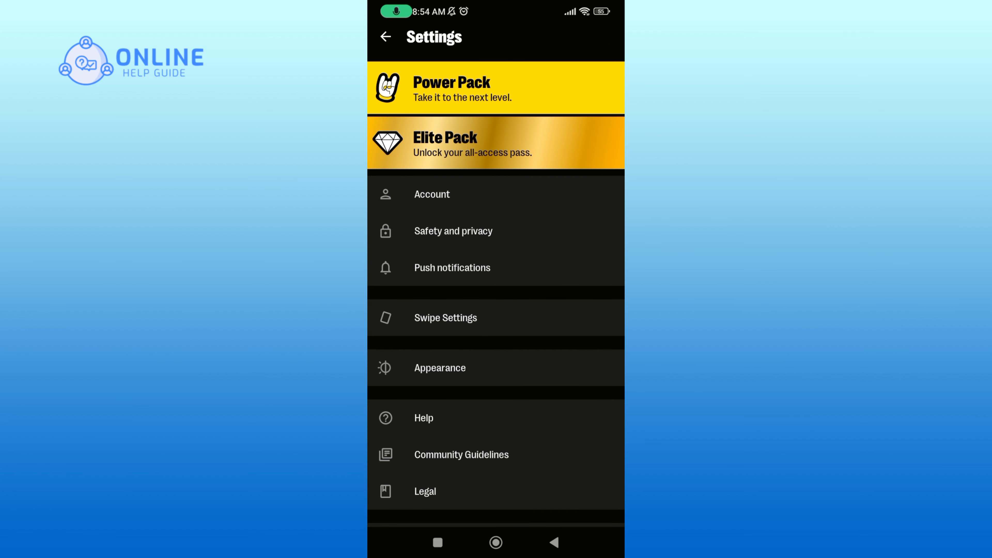
Start the Delete account request from the bottom of the settings list
scroll(down, 3)
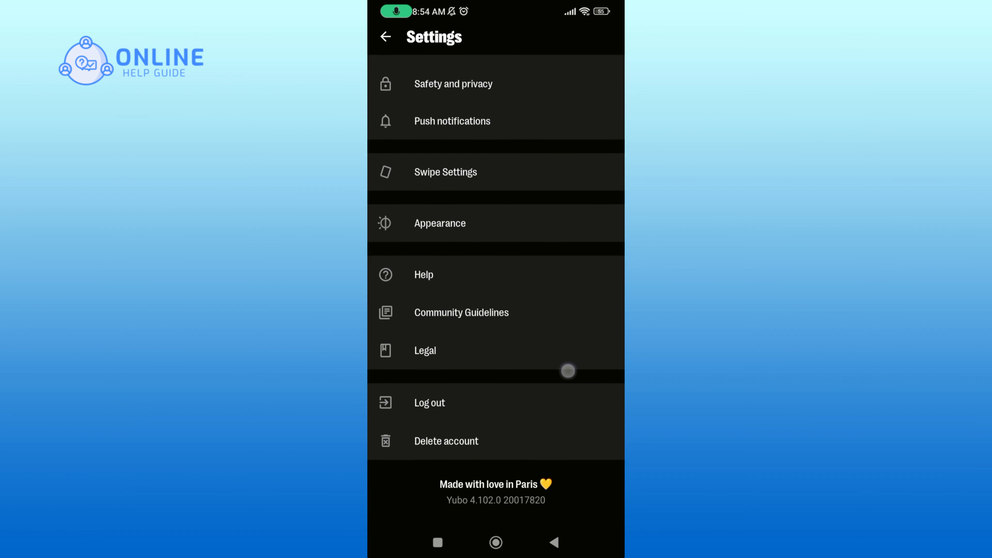
scroll(up, 3)
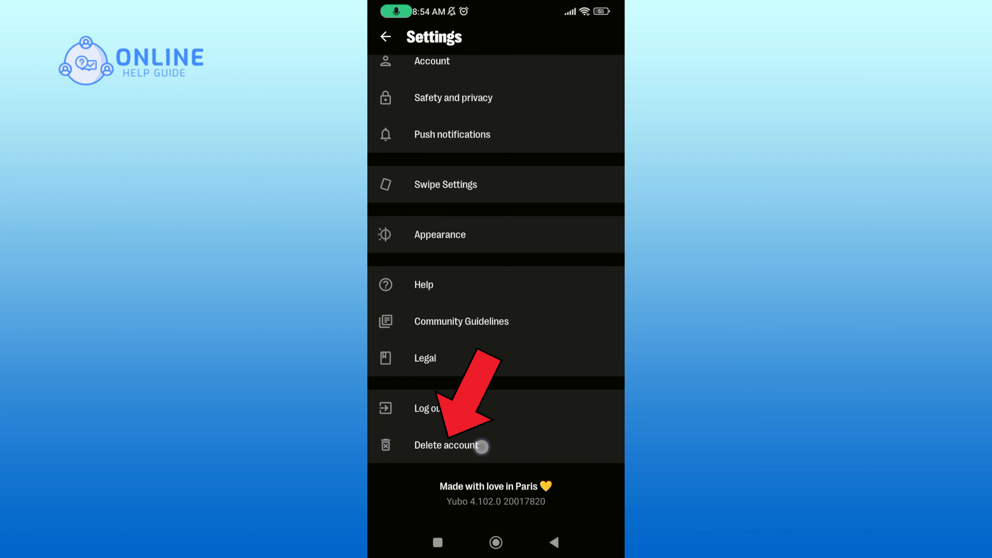
click(446, 445)
text(D)
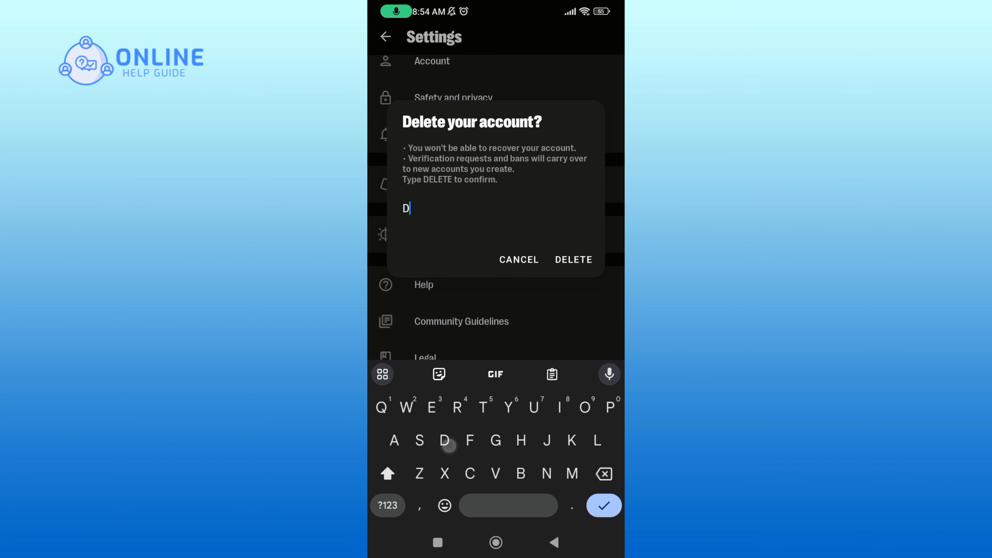
Enter the confirmation word DELETE and submit the permanent account deletion
text(ELETE)
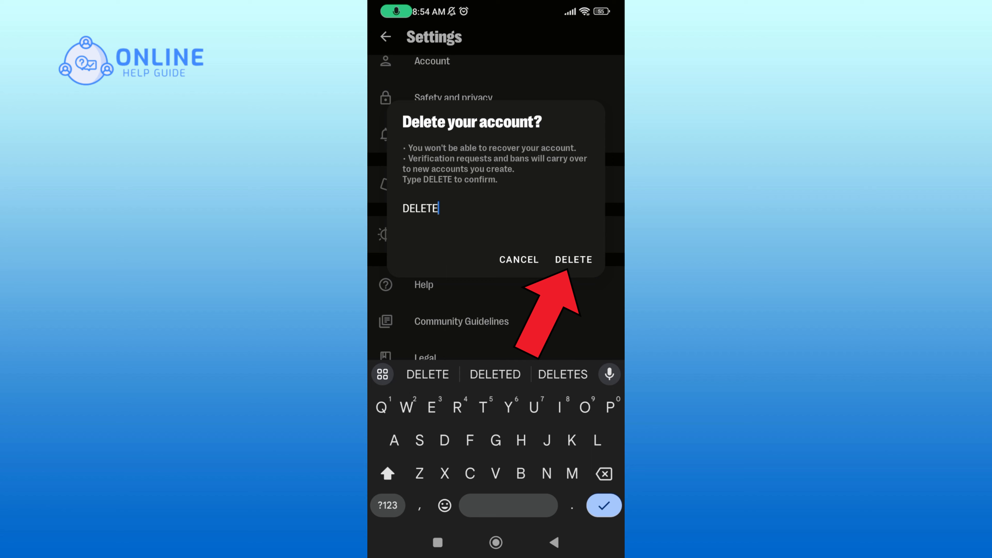
click(573, 259)
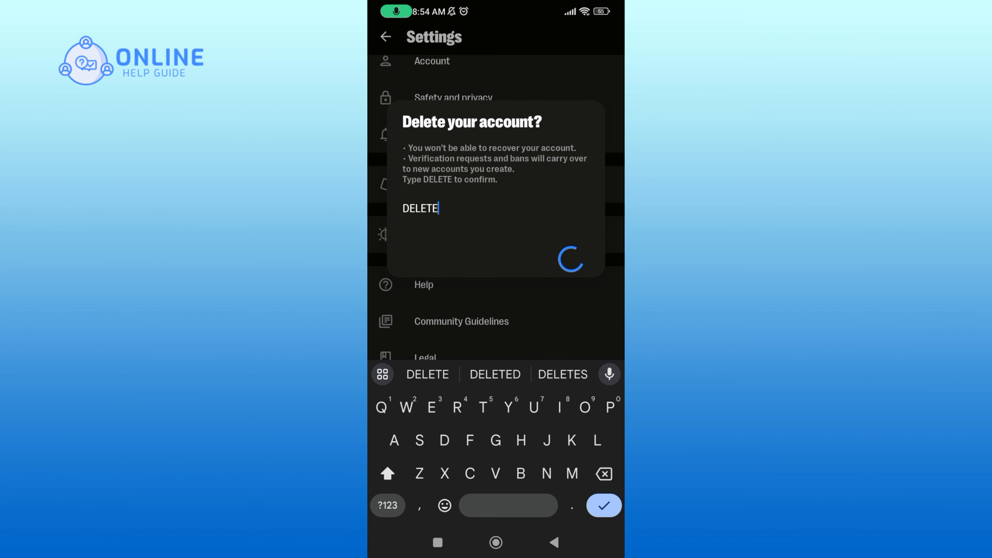